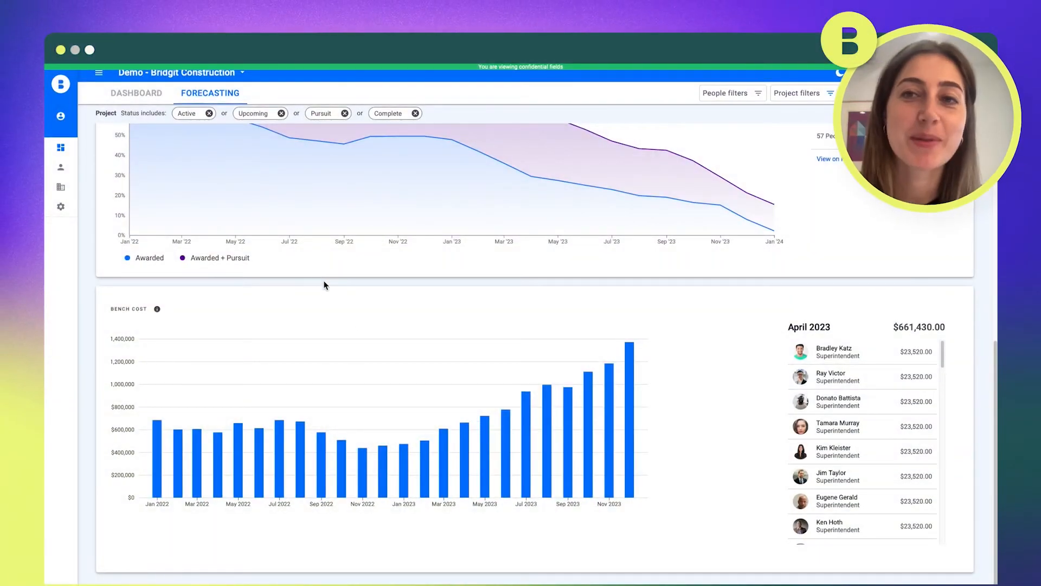
{"action": "mouse_move", "coordinate": [225, 450]}
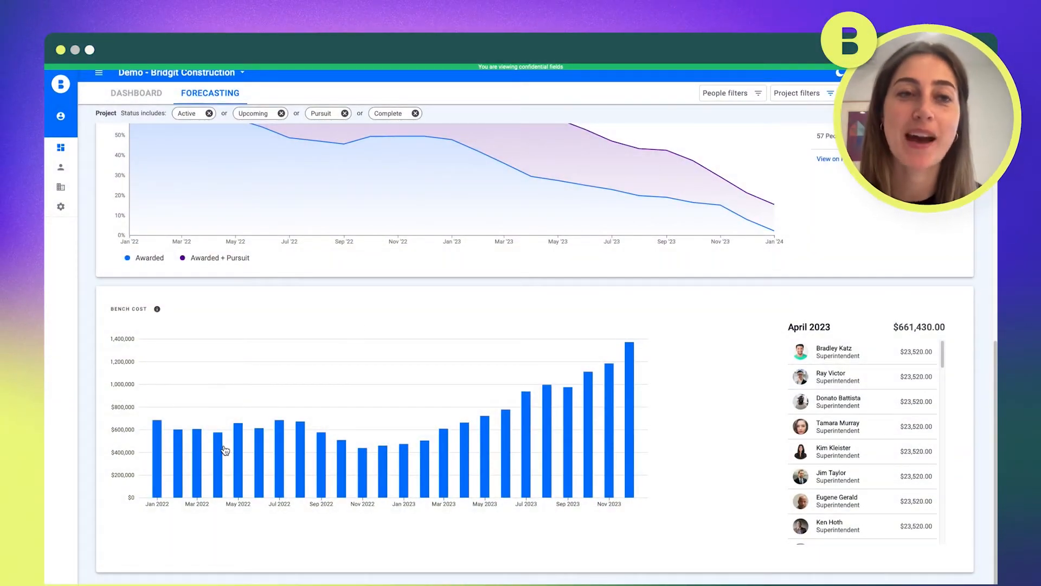
{"action": "mouse_move", "coordinate": [253, 451]}
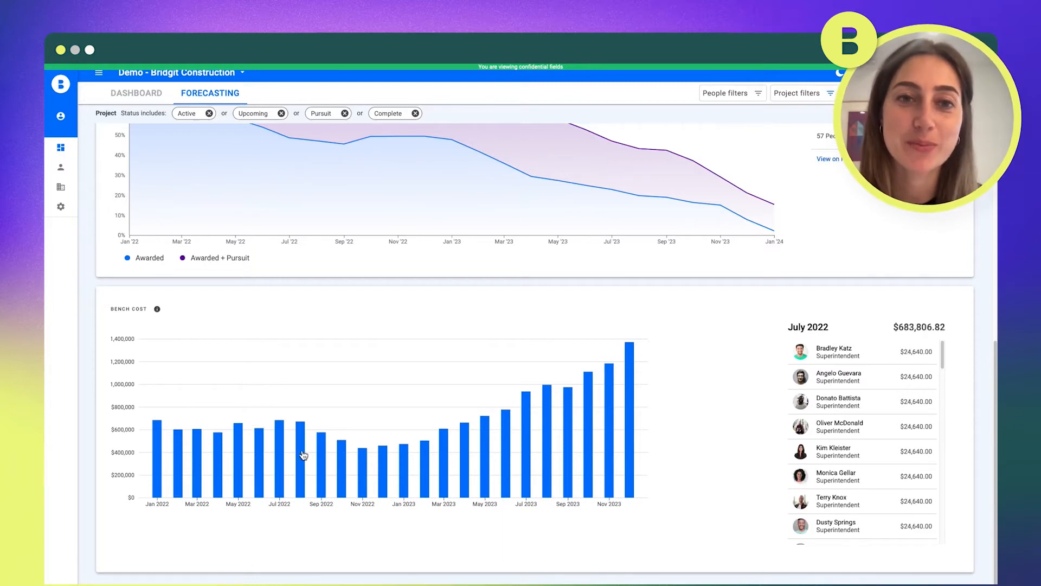
{"action": "mouse_move", "coordinate": [339, 456]}
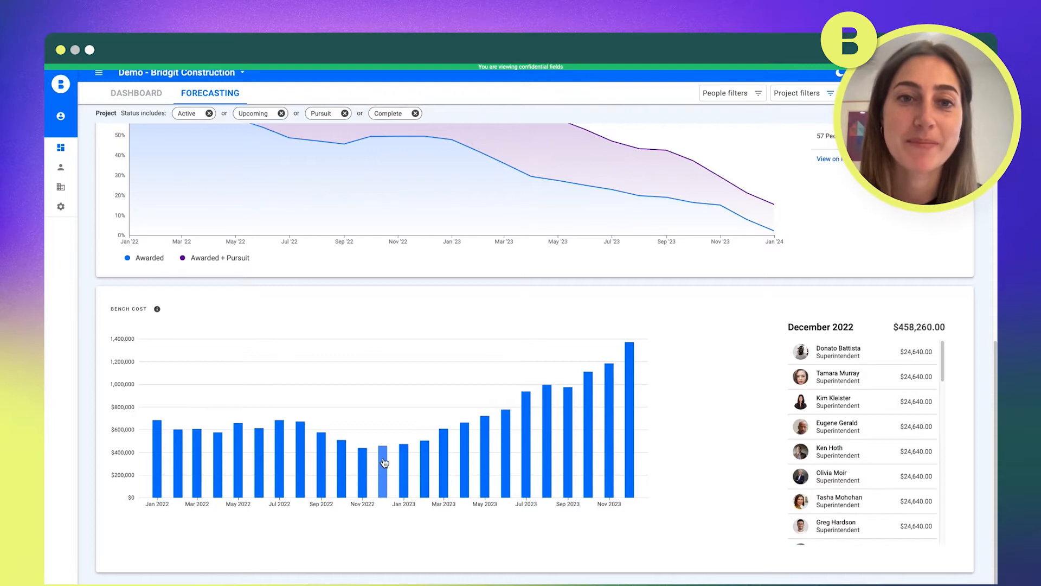
- Scroll through the per-person breakdown of December 2022's $458,260 bench cost
{"action": "scroll", "scroll_direction": "down", "scroll_amount": 3}
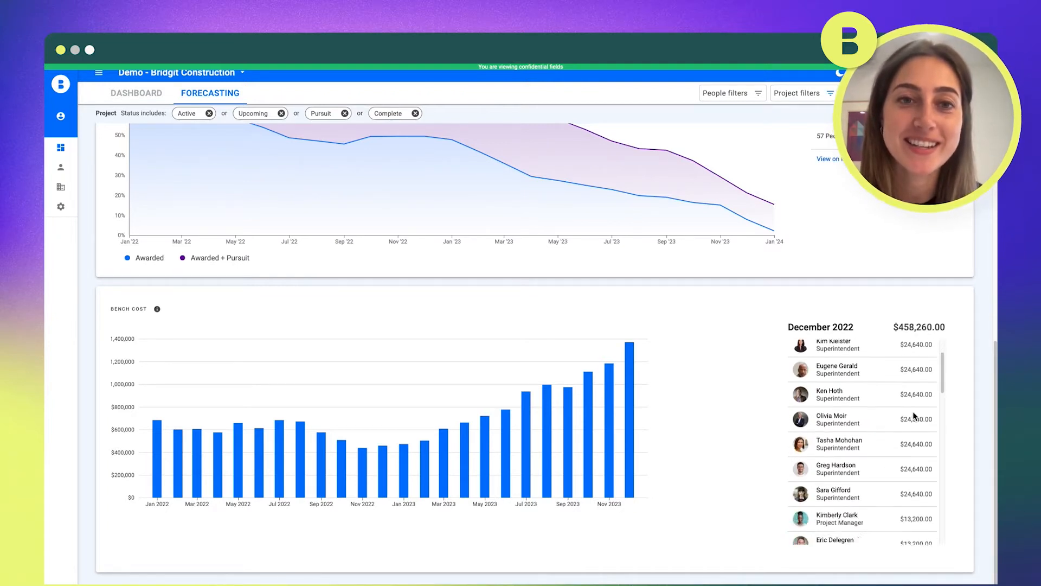
{"action": "scroll", "scroll_direction": "down", "scroll_amount": 3}
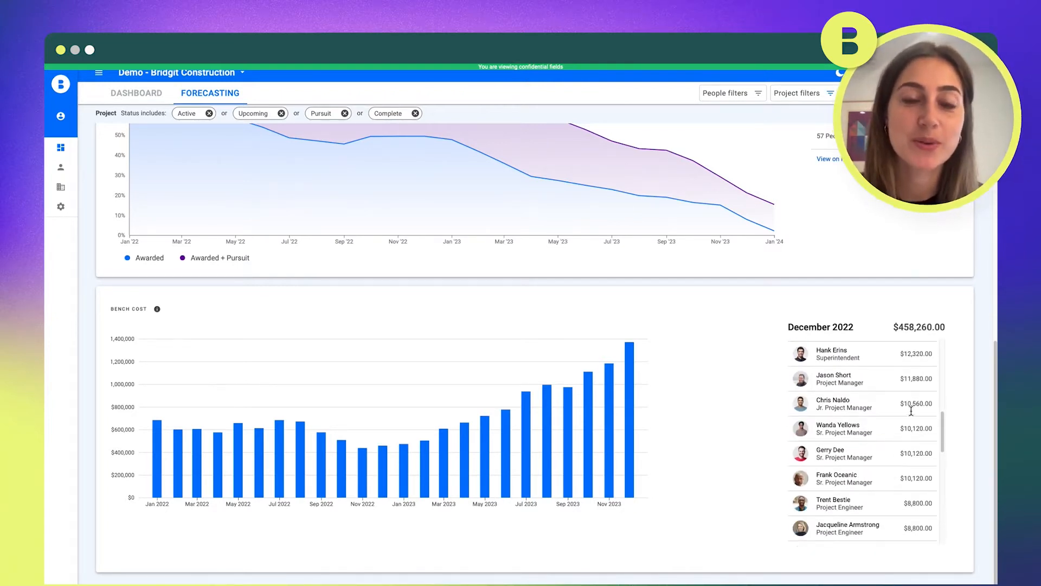
{"action": "scroll", "scroll_direction": "down", "scroll_amount": 3}
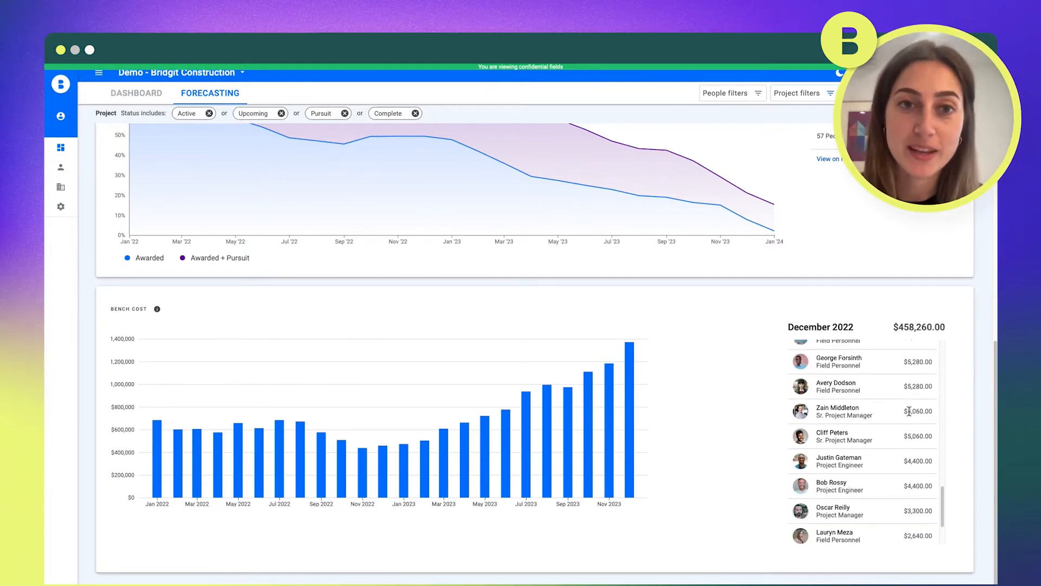
{"action": "scroll", "scroll_direction": "down", "scroll_amount": 3}
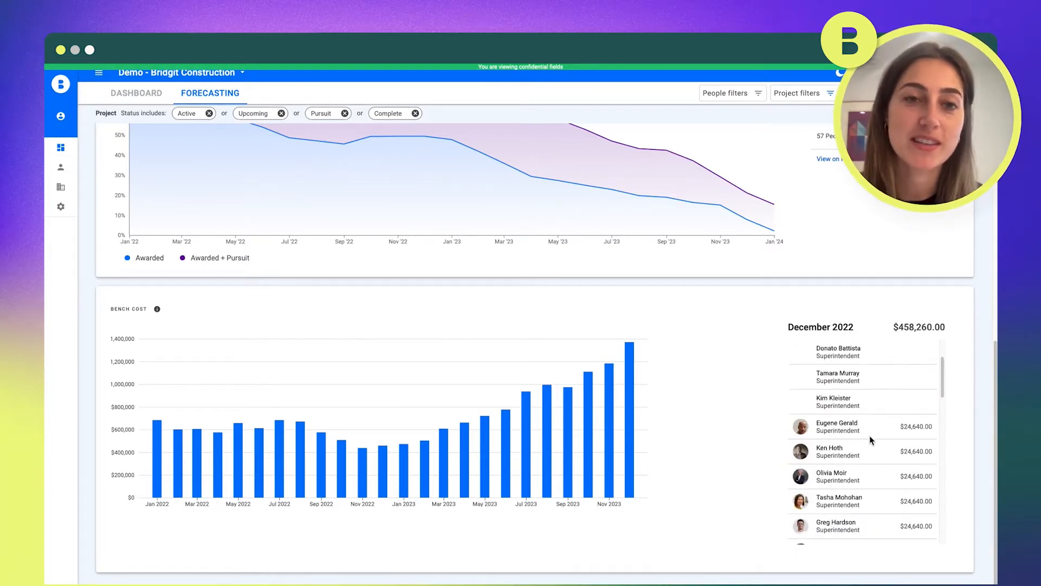
{"action": "scroll", "scroll_direction": "up", "scroll_amount": 3}
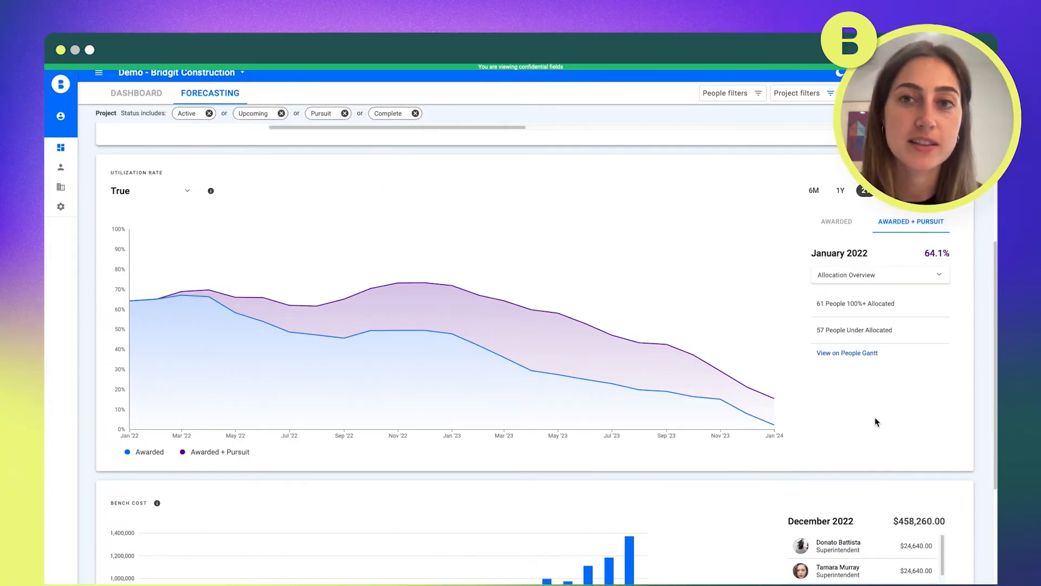
{"action": "scroll", "scroll_direction": "down", "scroll_amount": 3}
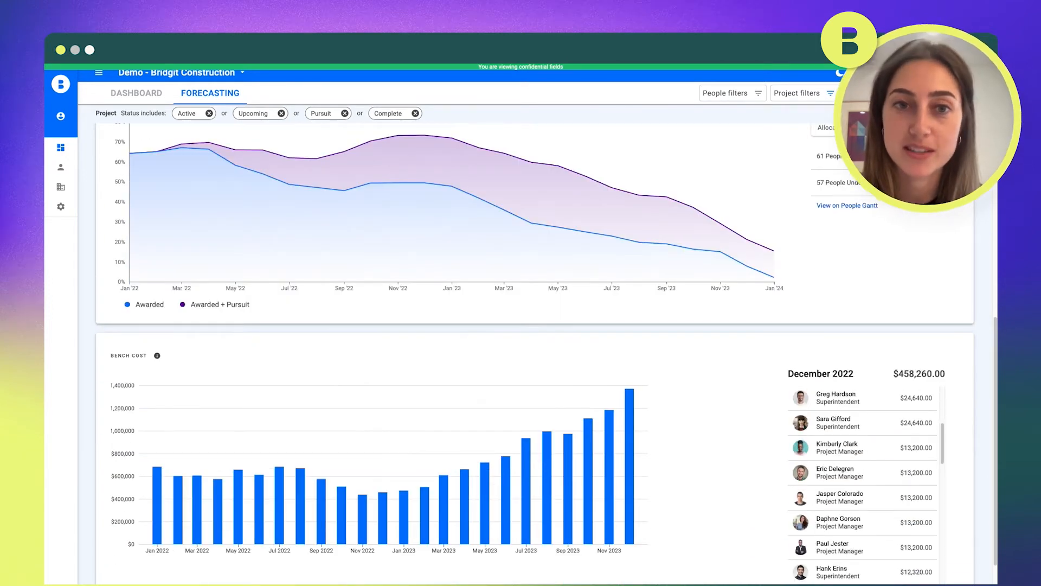
- Apply a scenario with pursuit projects like Encores and 131 Taylor Ave, raising December 2022 bench cost to $806,520
{"action": "left_click", "coordinate": [802, 93]}
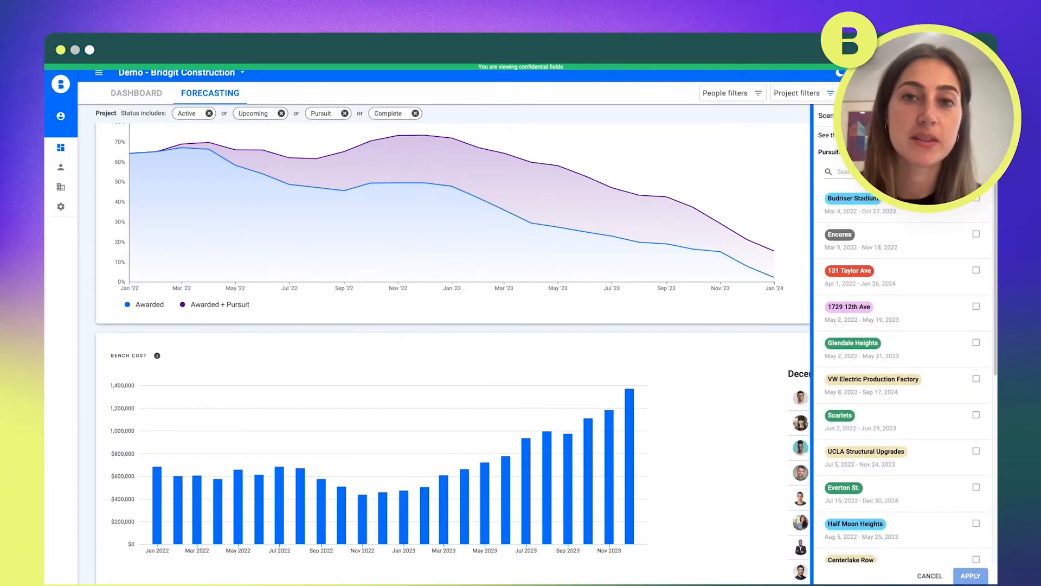
{"action": "left_click", "coordinate": [975, 234]}
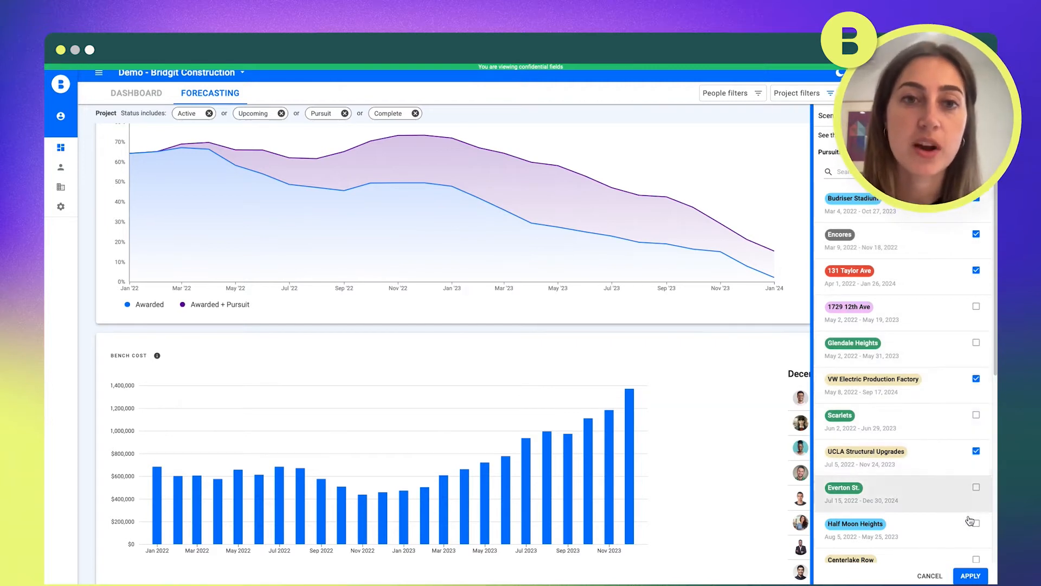
{"action": "left_click", "coordinate": [970, 576]}
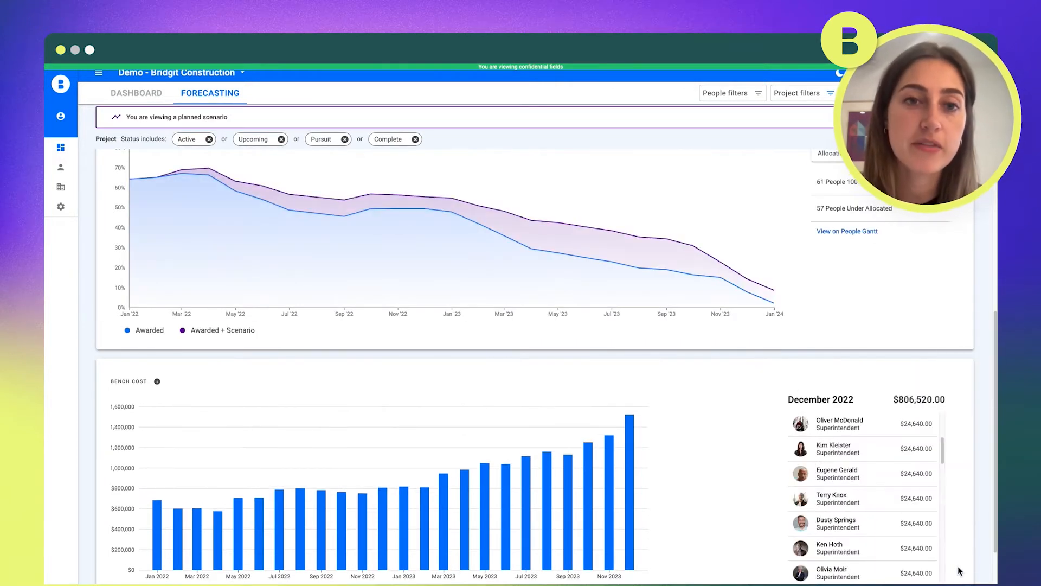
{"action": "scroll", "scroll_direction": "down", "scroll_amount": 3}
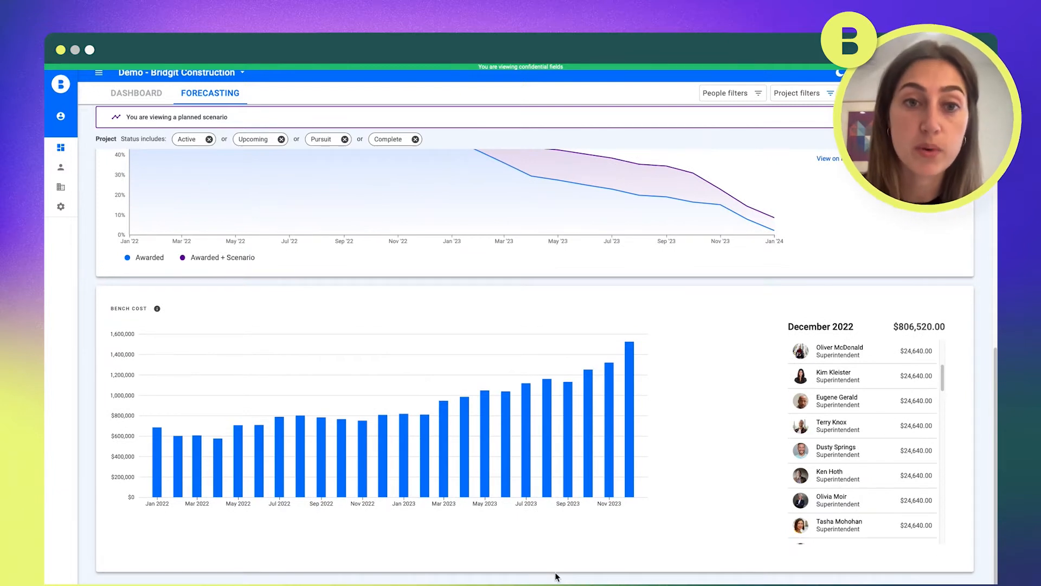
{"action": "mouse_move", "coordinate": [703, 525]}
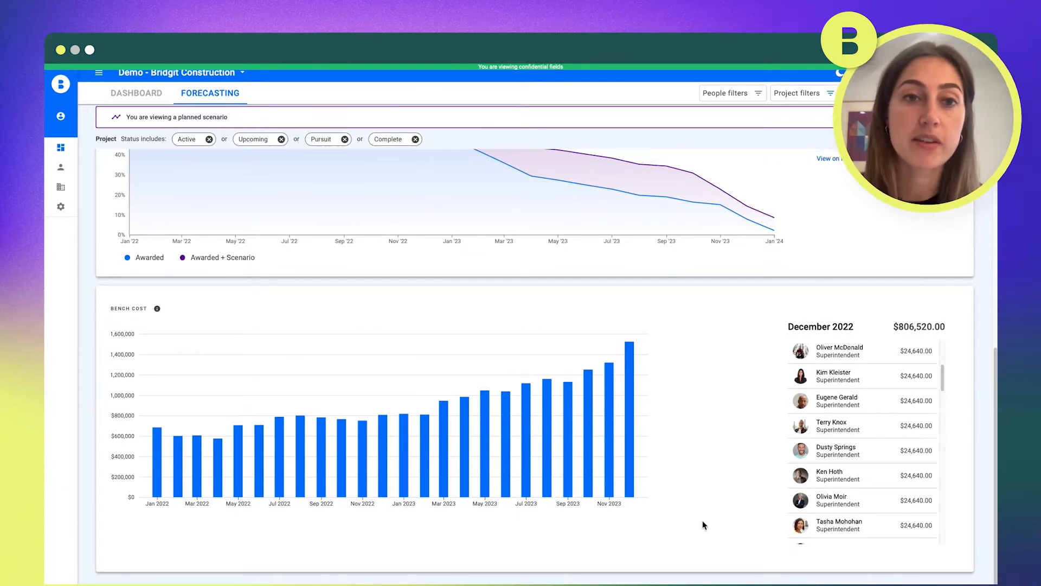
{"action": "scroll", "scroll_direction": "down", "scroll_amount": 3}
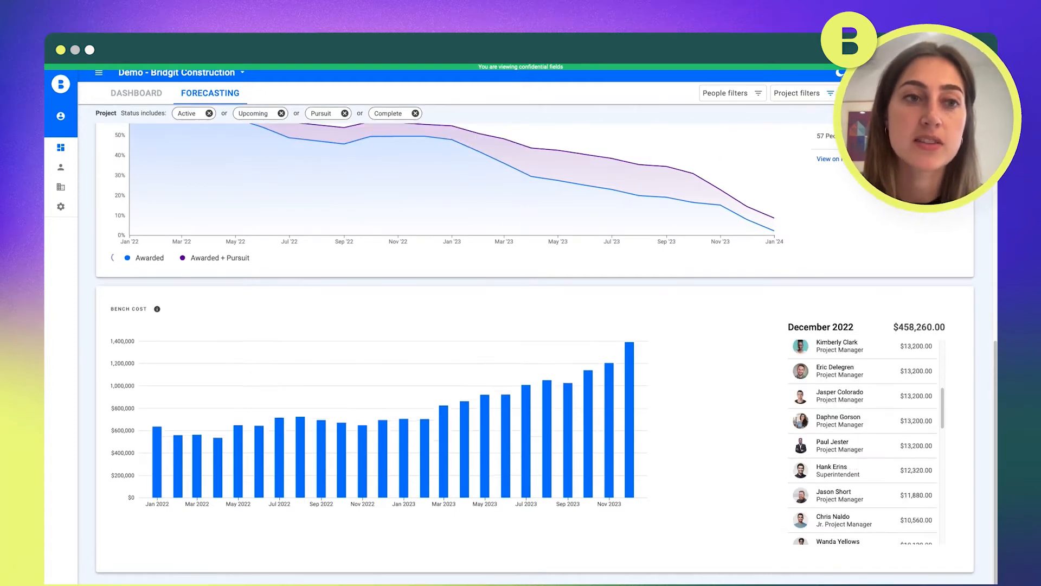
- Add a project Area filter for Los Angeles
{"action": "left_click", "coordinate": [801, 93]}
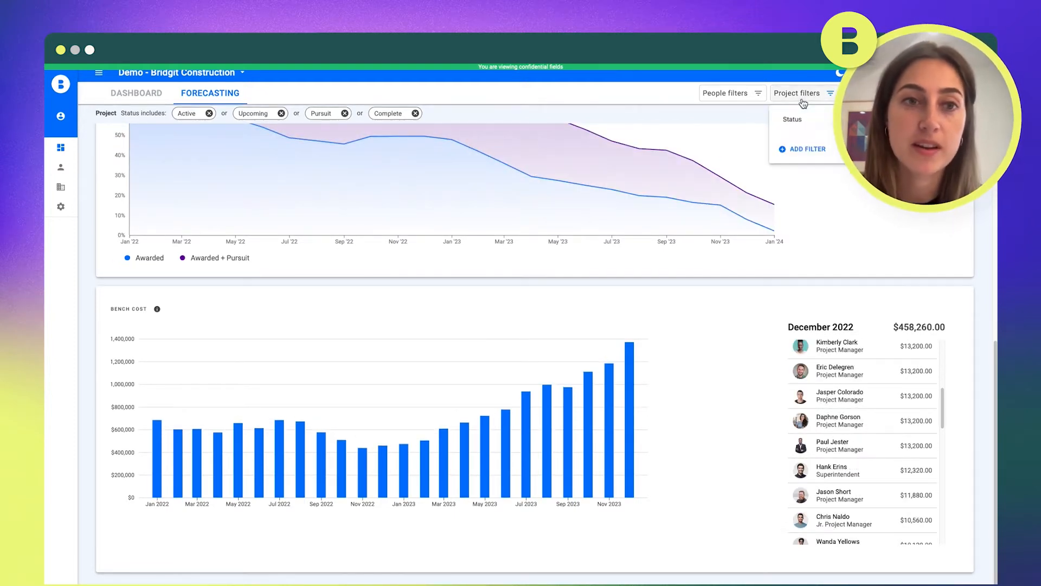
{"action": "left_click", "coordinate": [806, 149]}
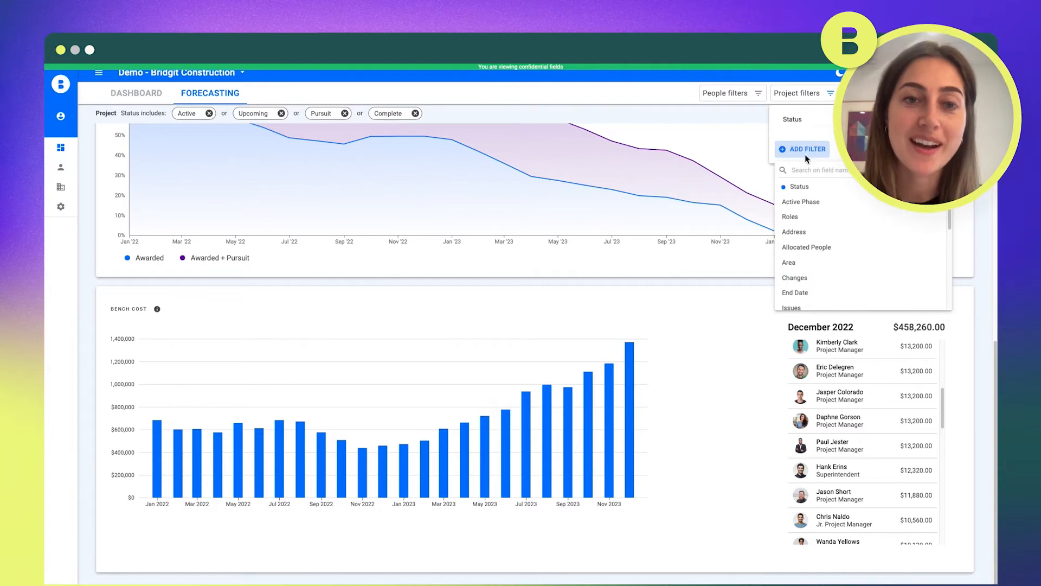
{"action": "left_click", "coordinate": [788, 262]}
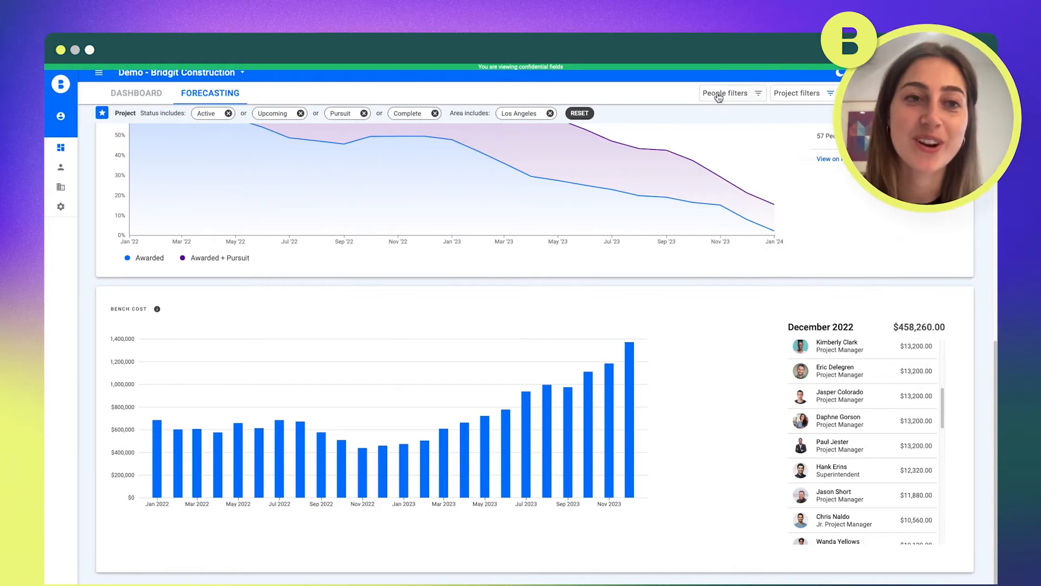
- Add a people Title filter for Project Engineer, cutting December 2022 bench cost to $35,200
{"action": "left_click", "coordinate": [726, 93]}
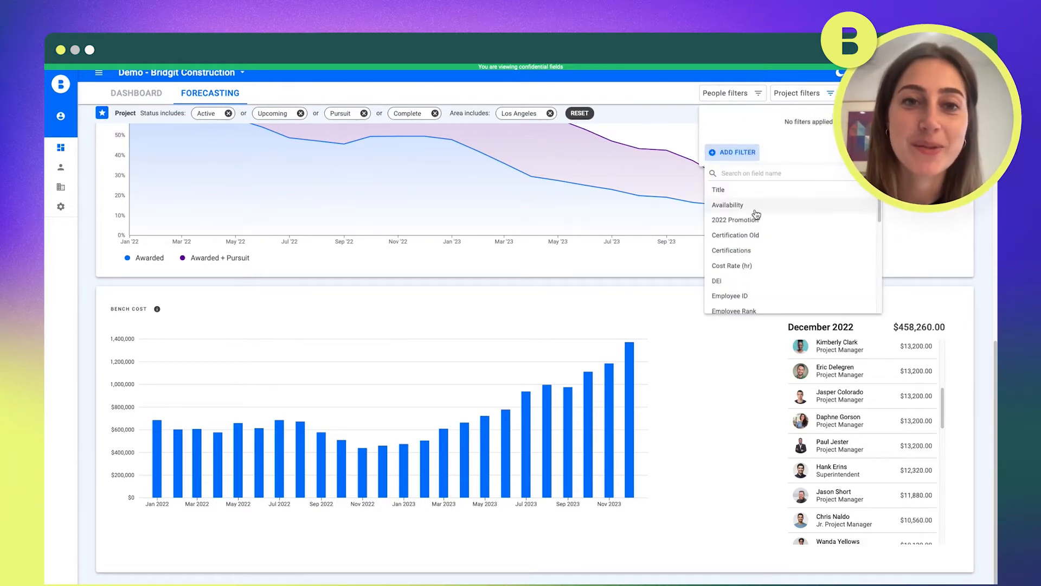
{"action": "mouse_move", "coordinate": [742, 277]}
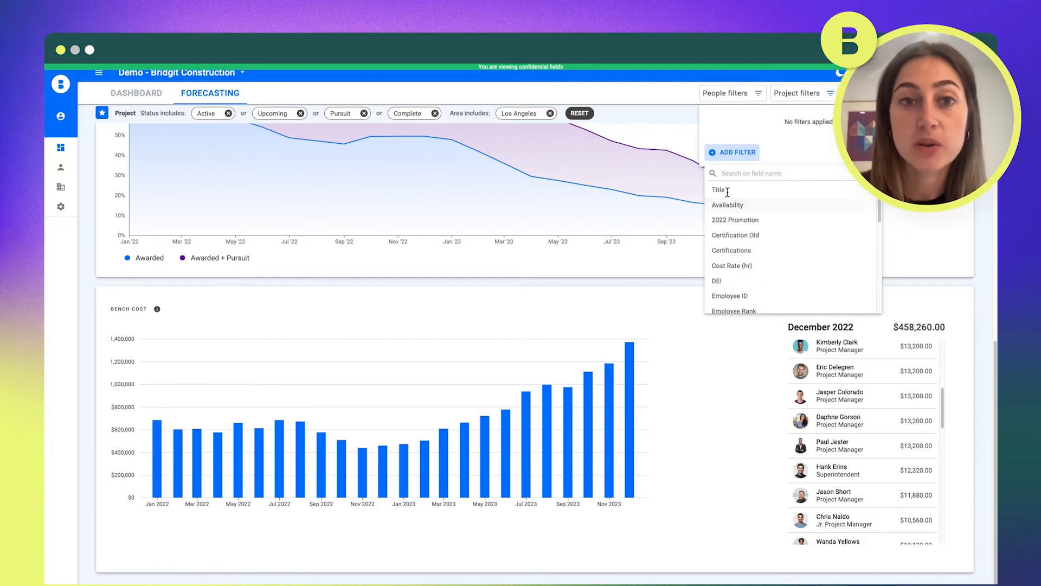
{"action": "left_click", "coordinate": [718, 190]}
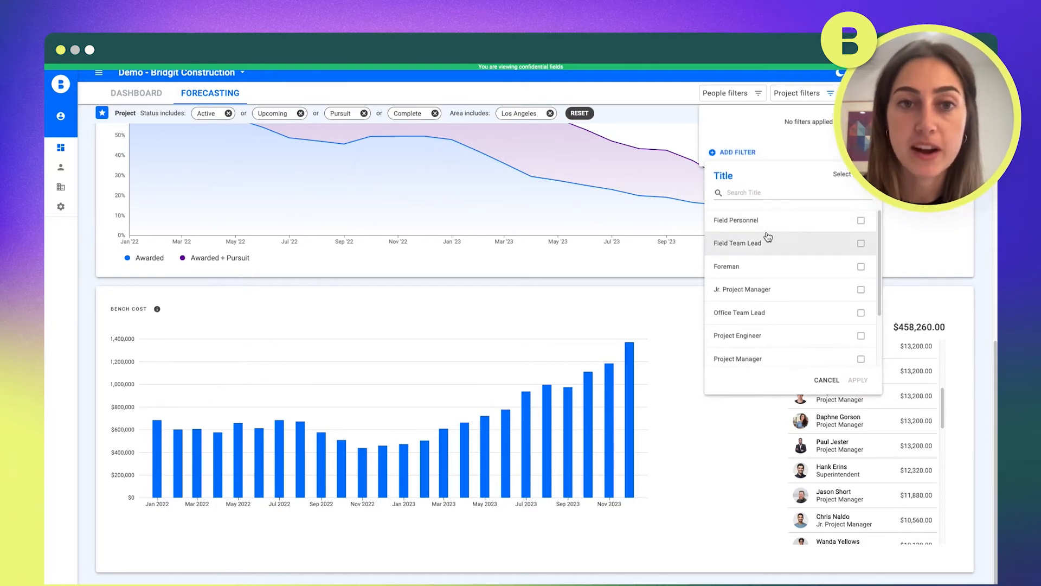
{"action": "mouse_move", "coordinate": [755, 335]}
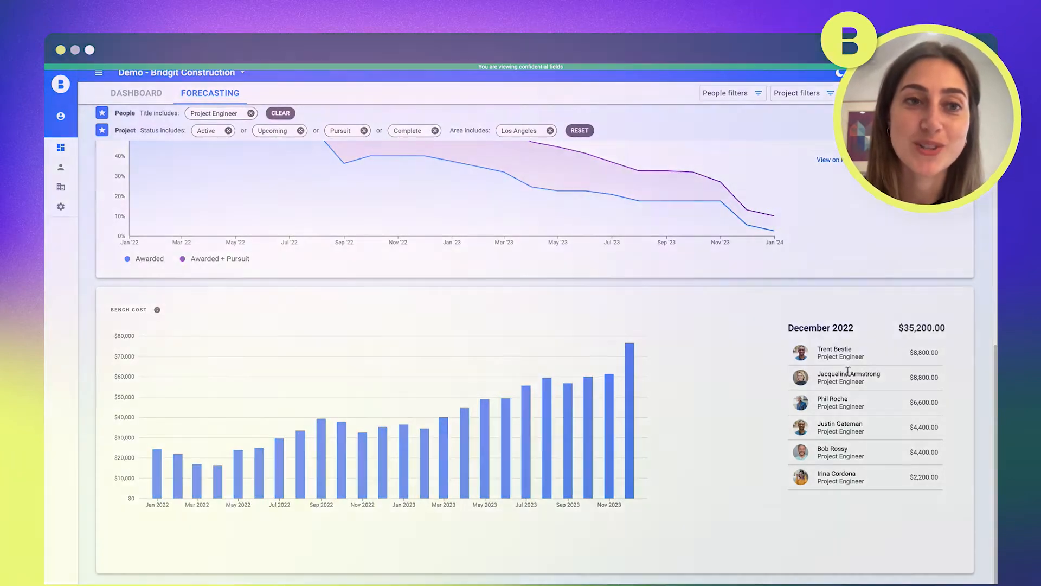
- Show the account's Permission Groups in Account settings, listing system and custom groups
{"action": "left_click", "coordinate": [61, 206]}
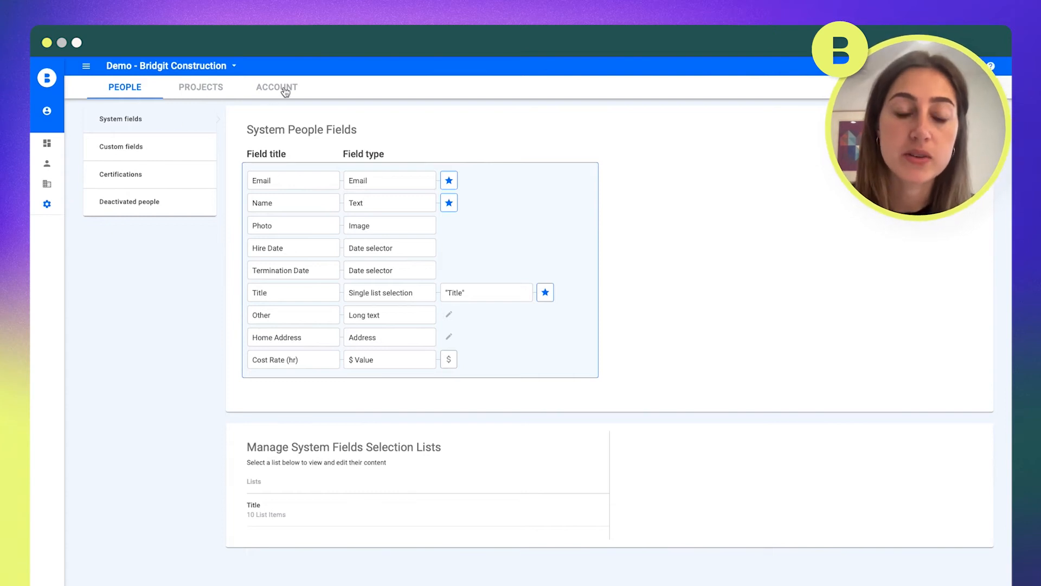
{"action": "left_click", "coordinate": [277, 87]}
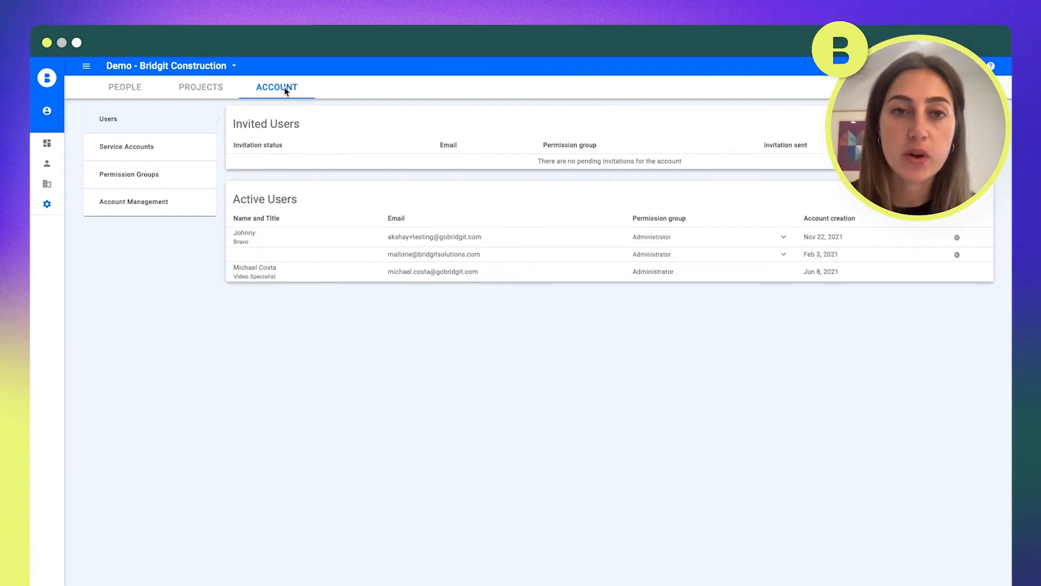
{"action": "mouse_move", "coordinate": [177, 174]}
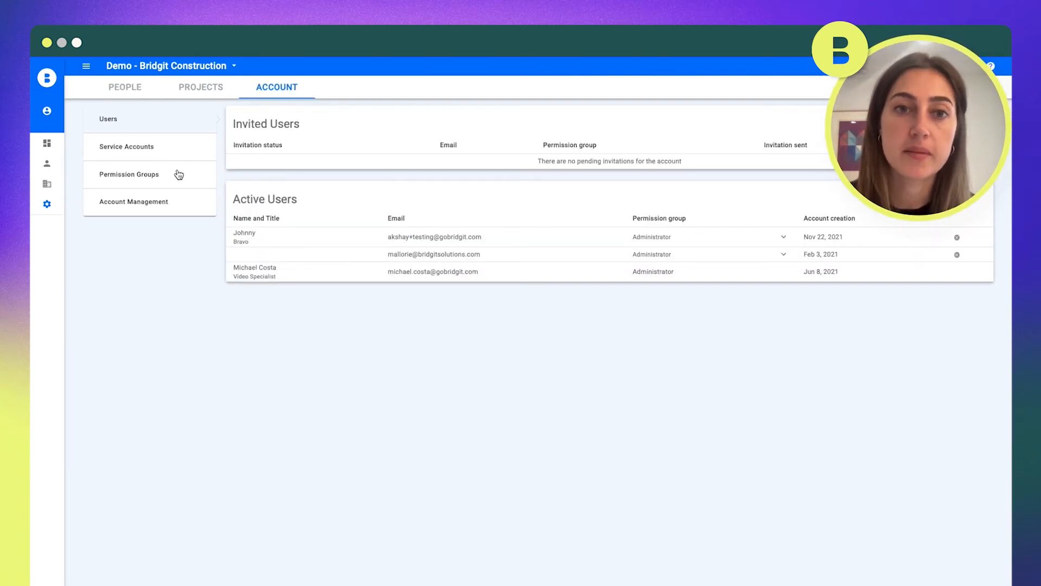
{"action": "left_click", "coordinate": [128, 173]}
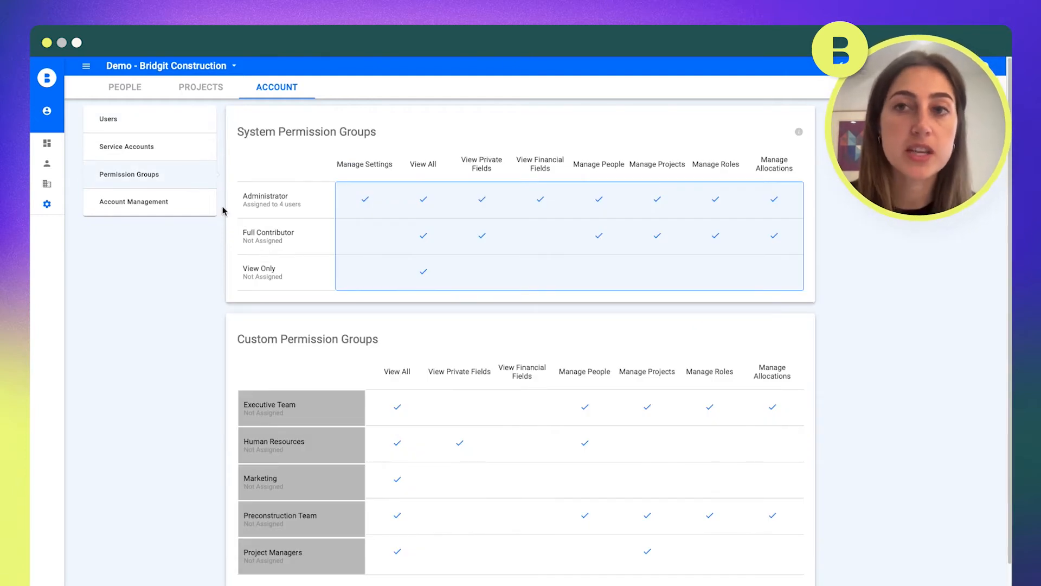
{"action": "mouse_move", "coordinate": [375, 460]}
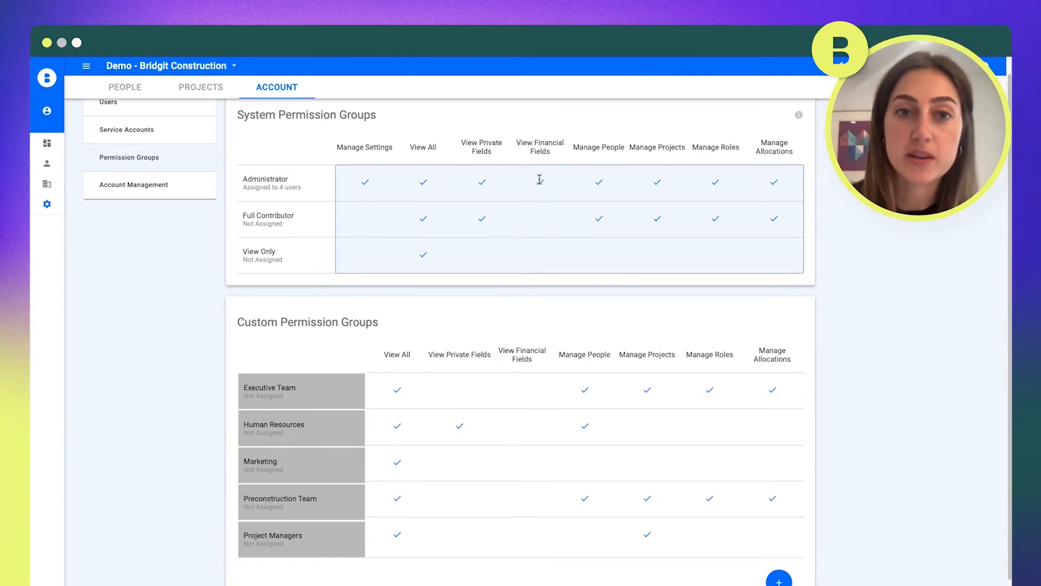
{"action": "mouse_move", "coordinate": [531, 187]}
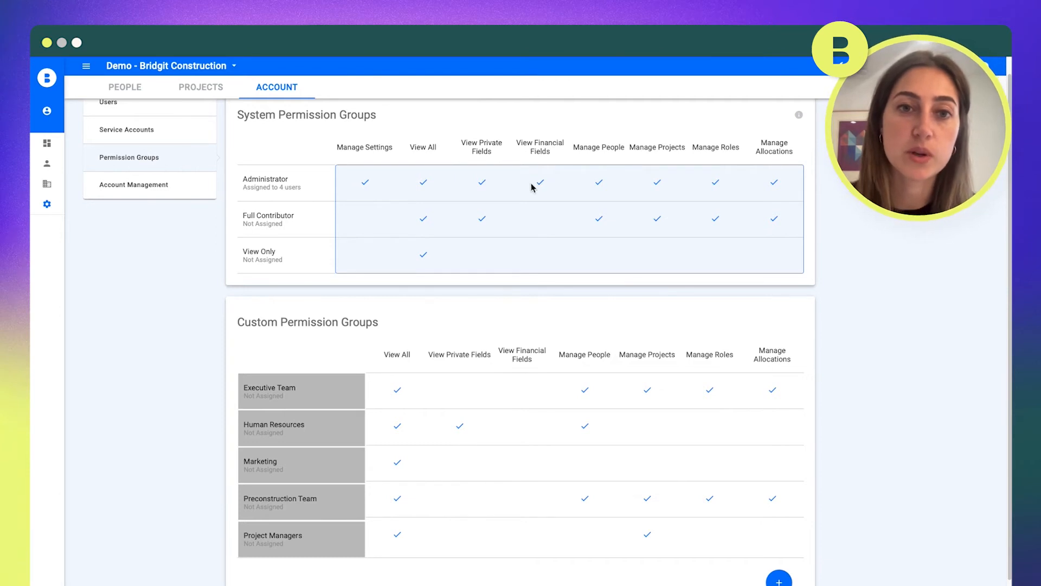
{"action": "mouse_move", "coordinate": [534, 256]}
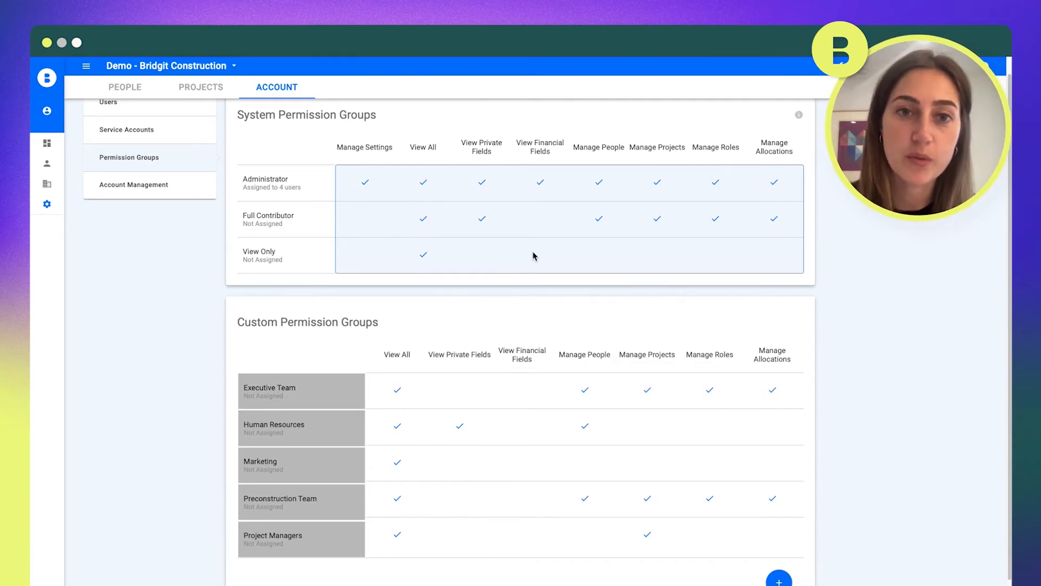
{"action": "mouse_move", "coordinate": [64, 177]}
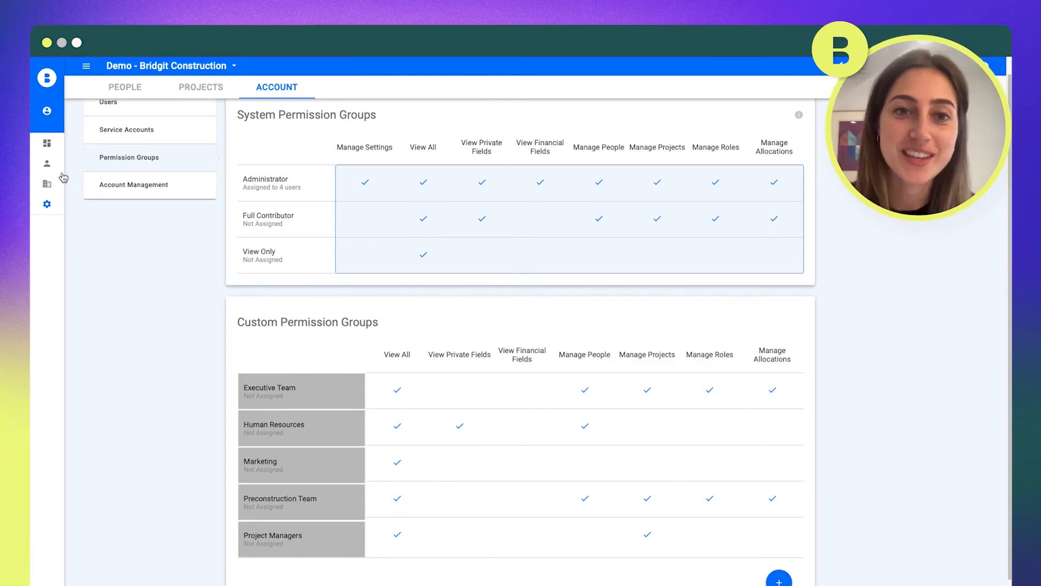
- Show the first person's profile Details from the People list, with cost rate and salary hidden
{"action": "left_click", "coordinate": [47, 169]}
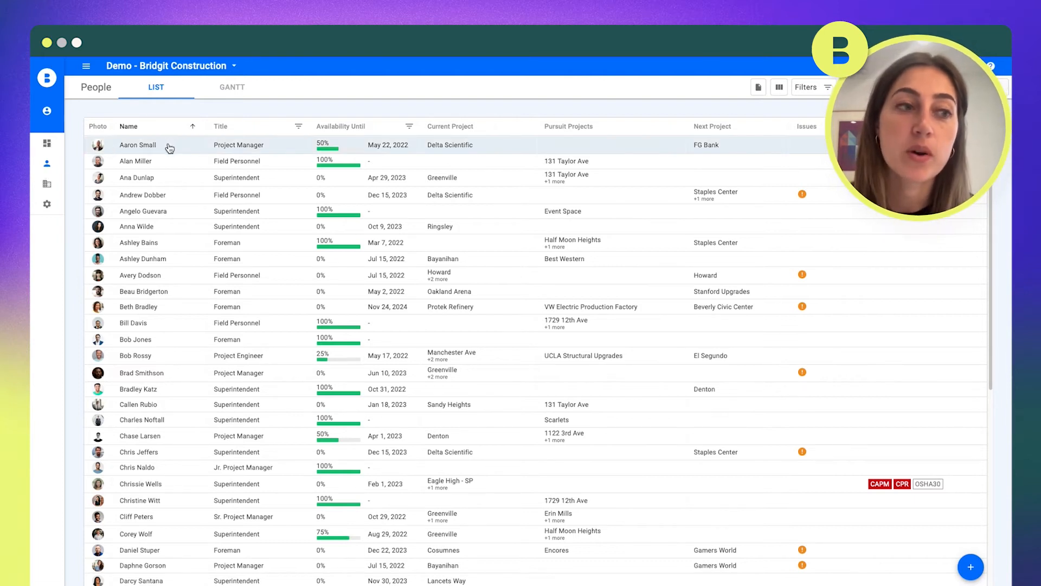
{"action": "left_click", "coordinate": [138, 144]}
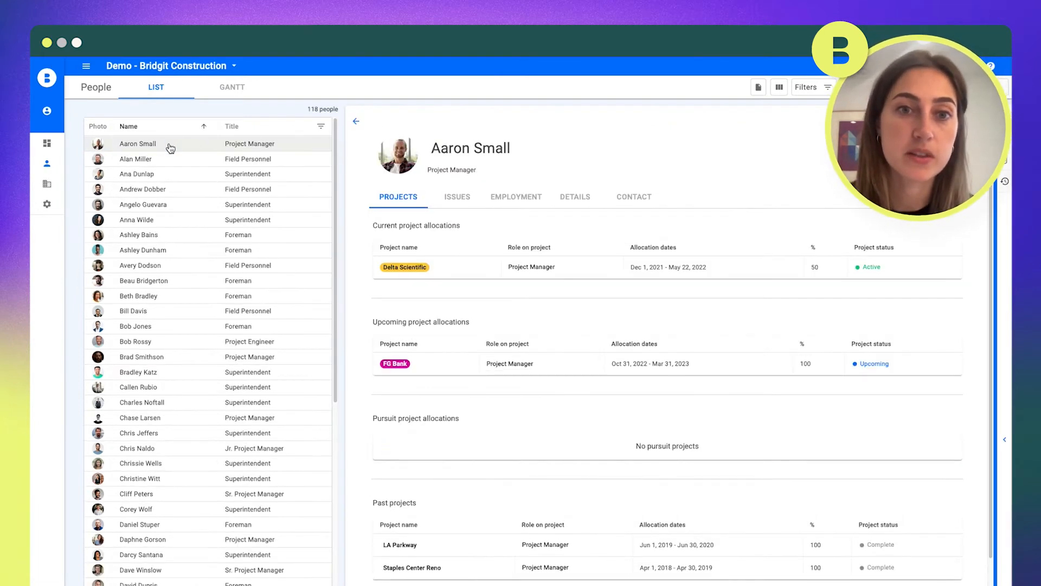
{"action": "mouse_move", "coordinate": [577, 222]}
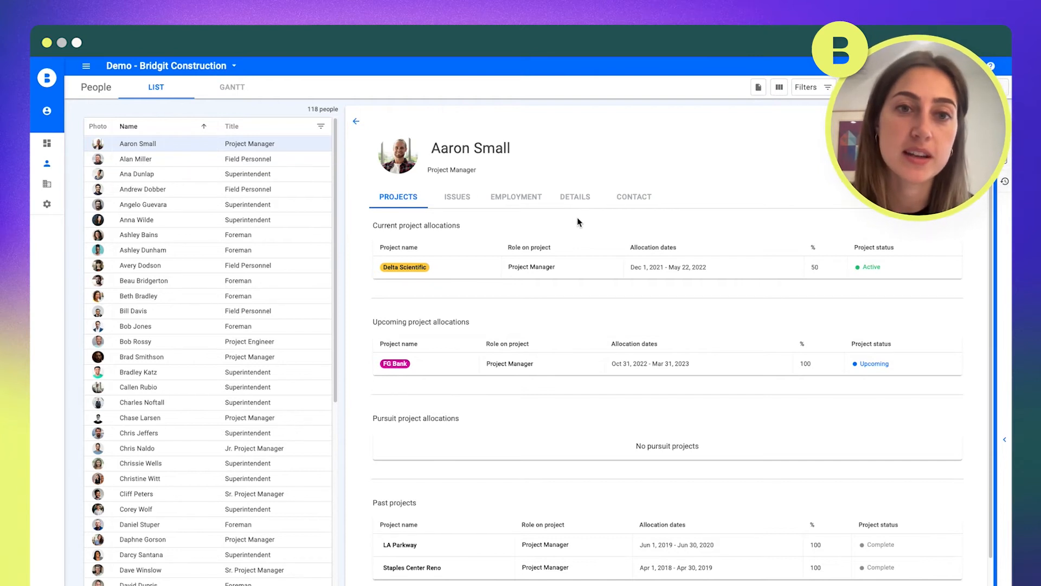
{"action": "mouse_move", "coordinate": [575, 206]}
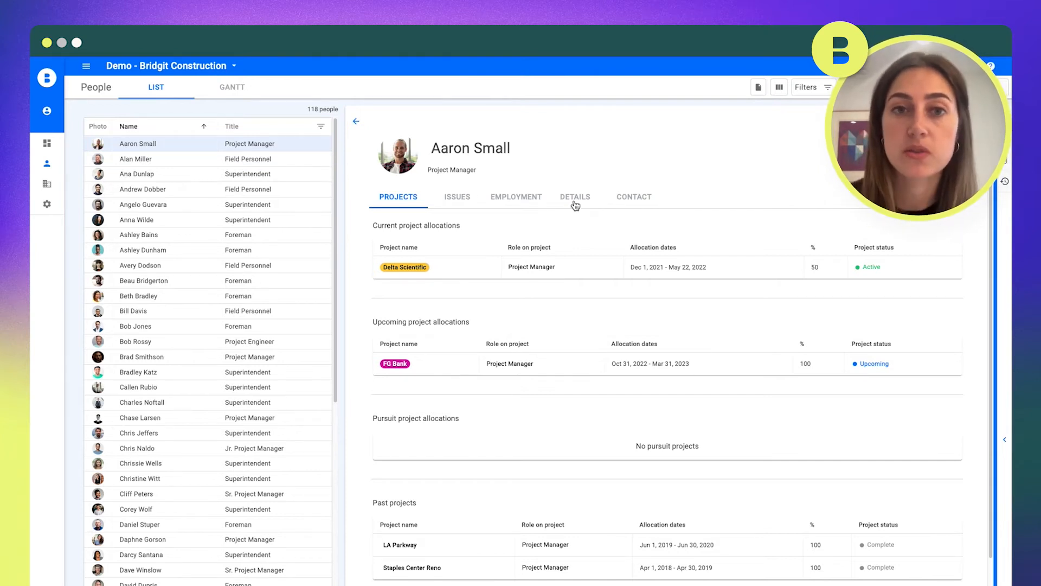
{"action": "left_click", "coordinate": [575, 196]}
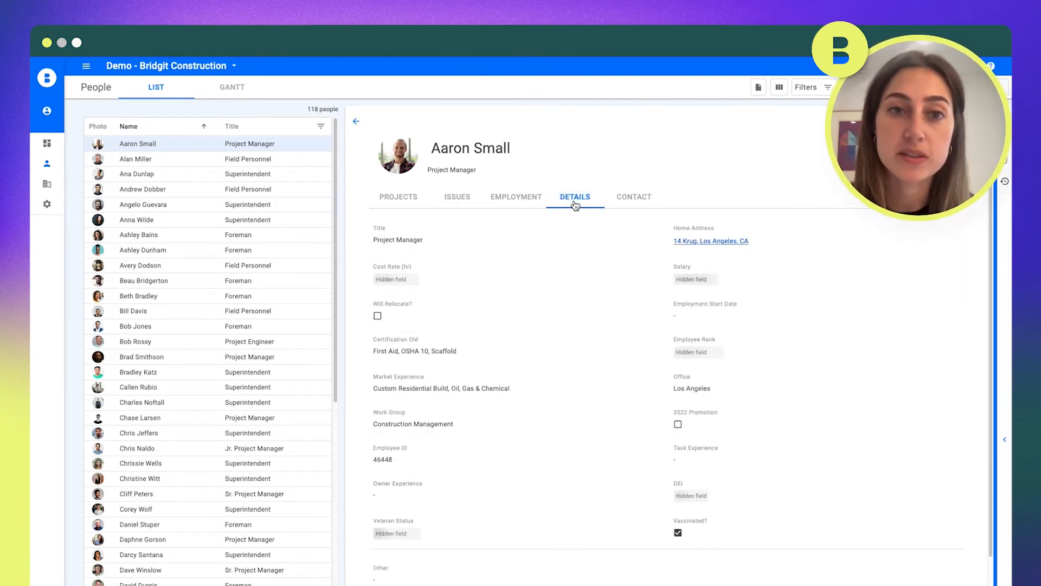
{"action": "mouse_move", "coordinate": [395, 276]}
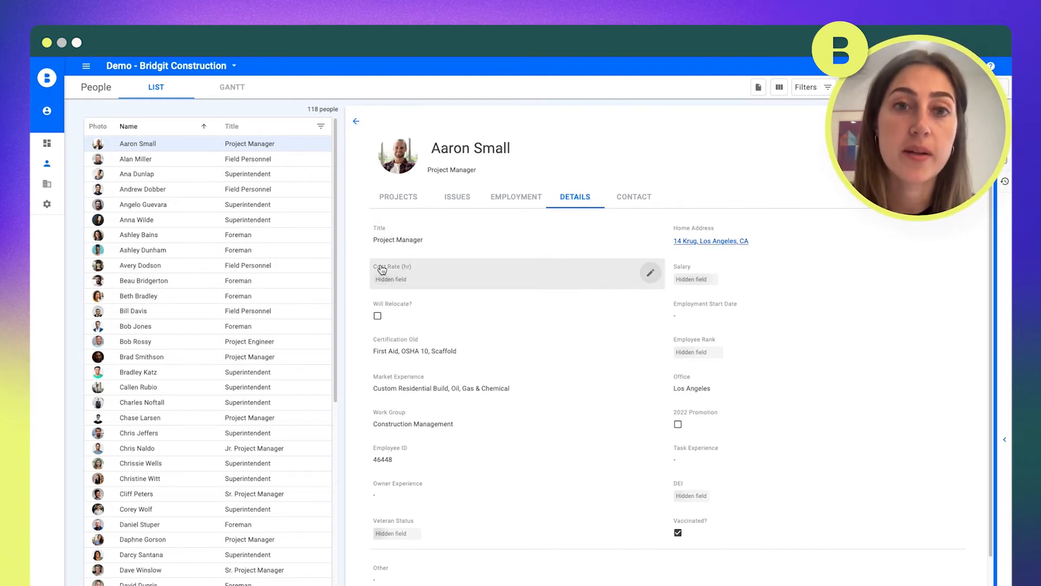
{"action": "mouse_move", "coordinate": [396, 280]}
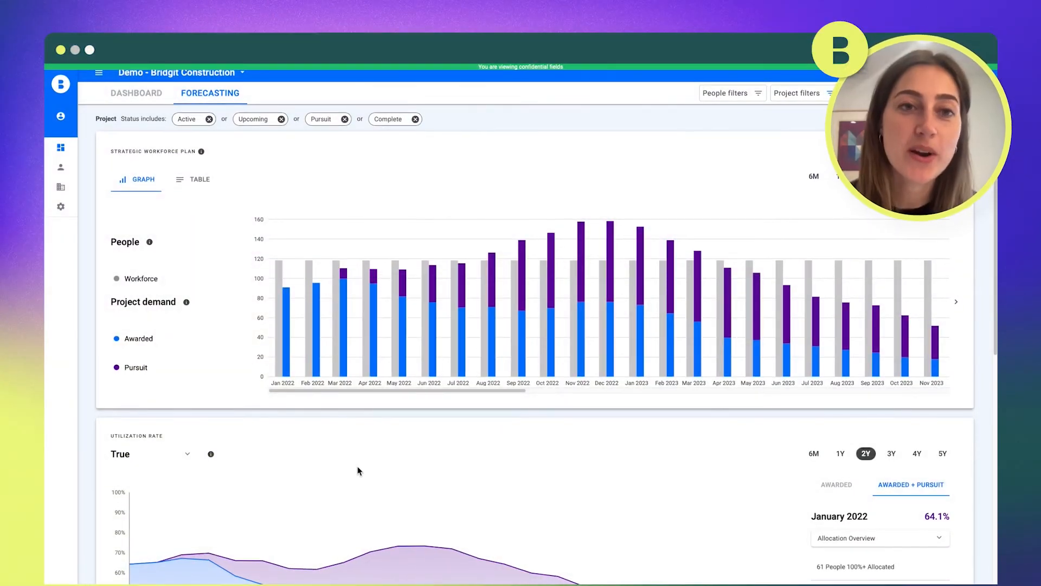
- Bring the Bench Cost chart into view and show September 2022's benched people totalling $575,624
{"action": "scroll", "scroll_direction": "down", "scroll_amount": 3}
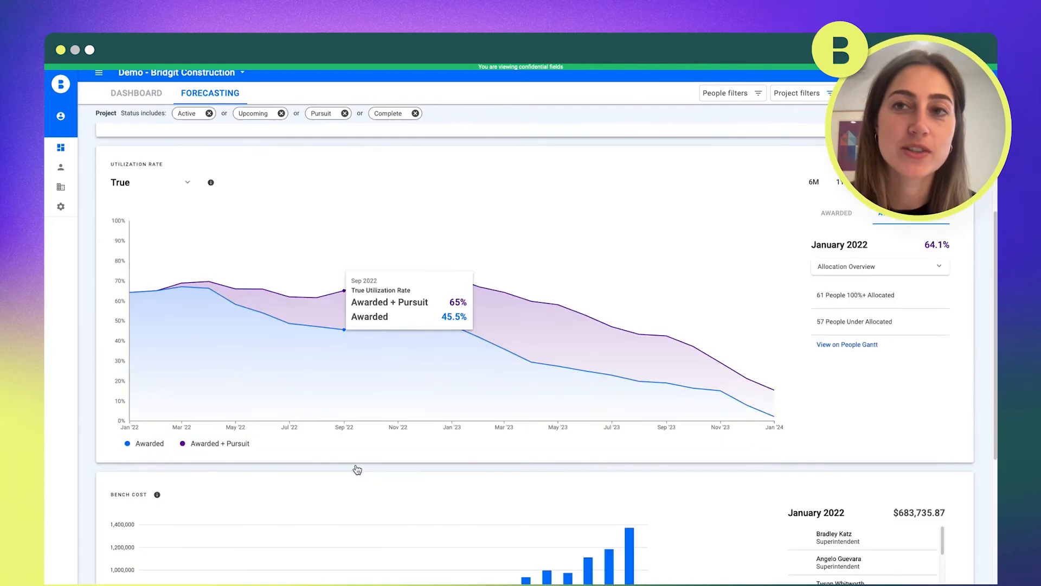
{"action": "scroll", "scroll_direction": "down", "scroll_amount": 3}
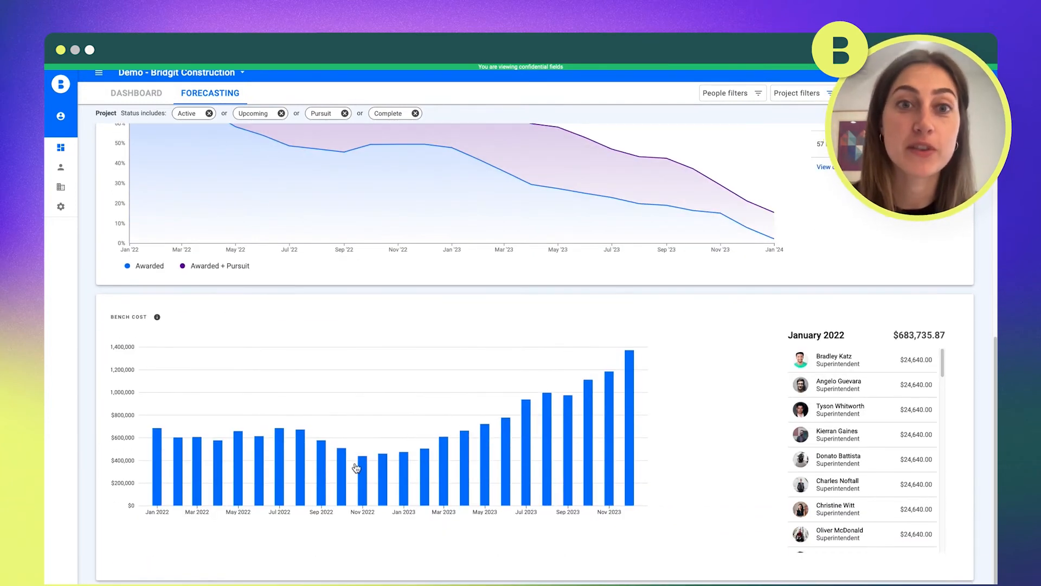
{"action": "scroll", "scroll_direction": "down", "scroll_amount": 3}
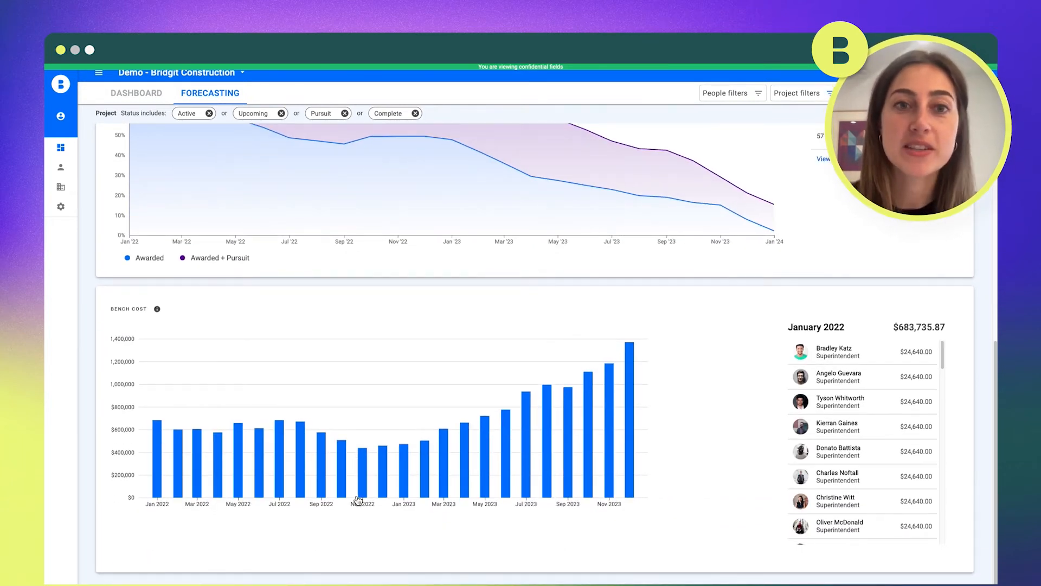
{"action": "mouse_move", "coordinate": [397, 493]}
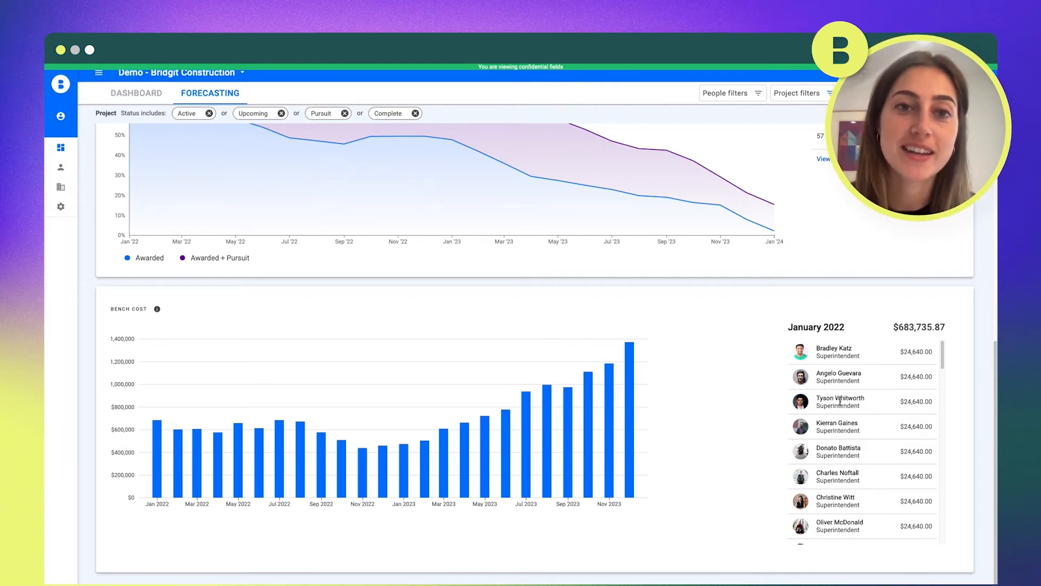
{"action": "scroll", "scroll_direction": "down", "scroll_amount": 3}
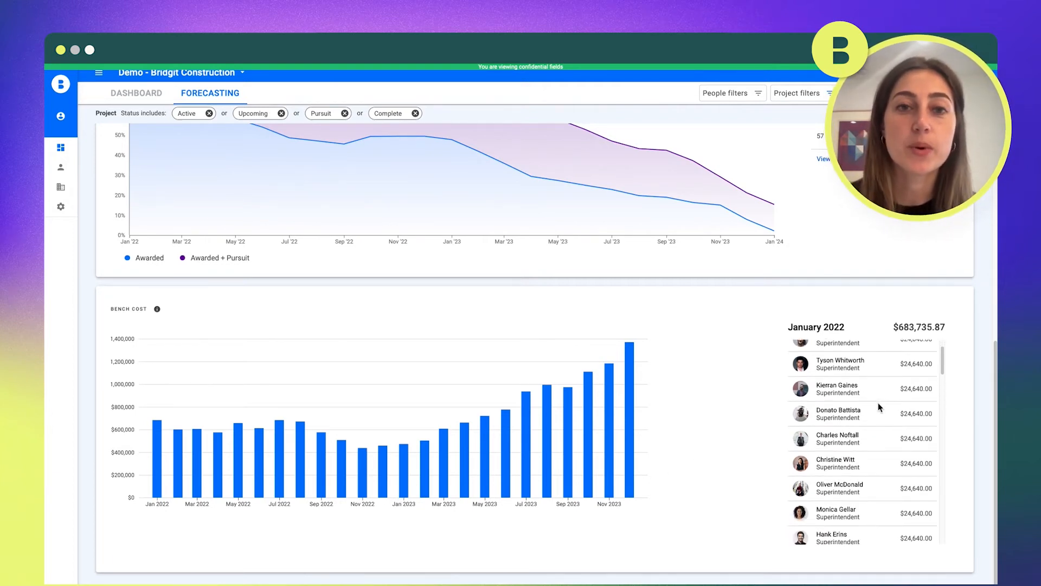
{"action": "scroll", "scroll_direction": "down", "scroll_amount": 3}
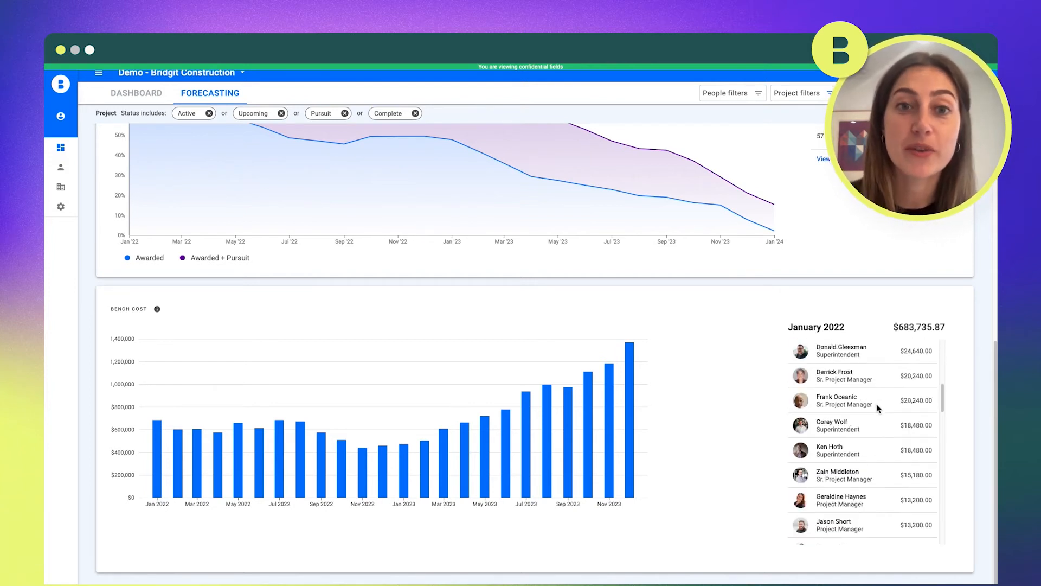
{"action": "scroll", "scroll_direction": "down", "scroll_amount": 3}
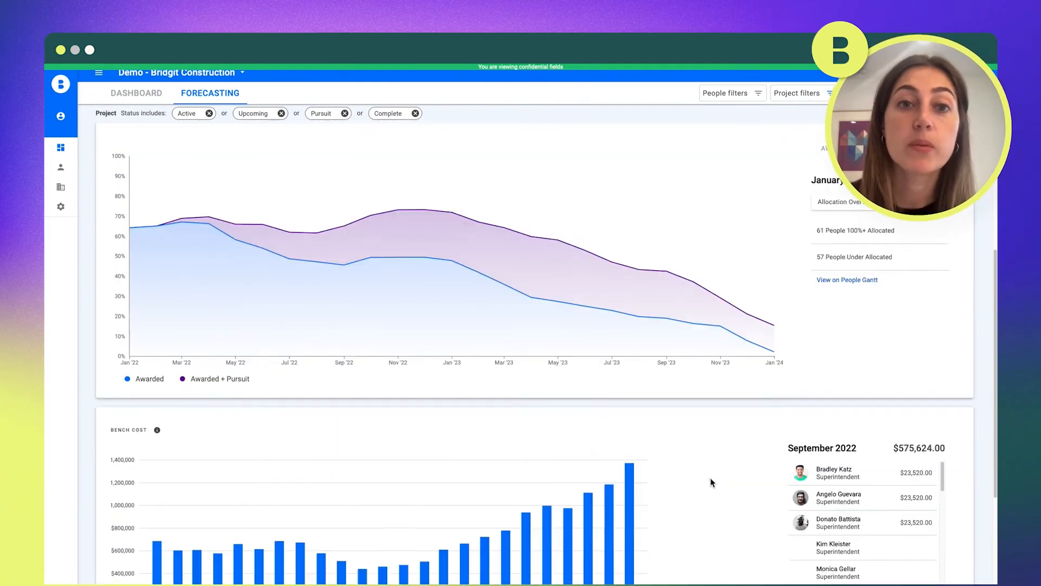
{"action": "scroll", "scroll_direction": "down", "scroll_amount": 3}
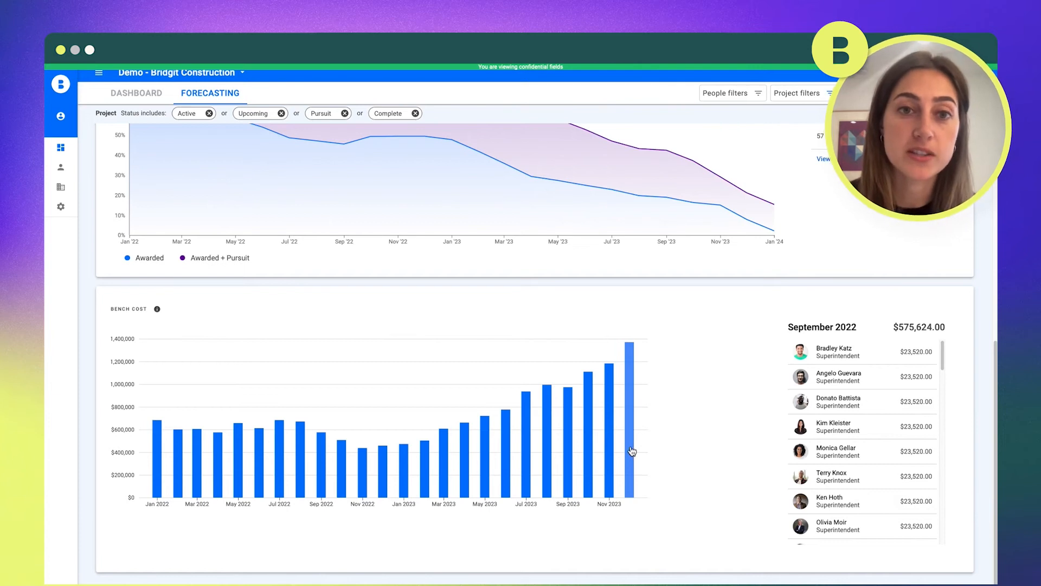
{"action": "mouse_move", "coordinate": [629, 457]}
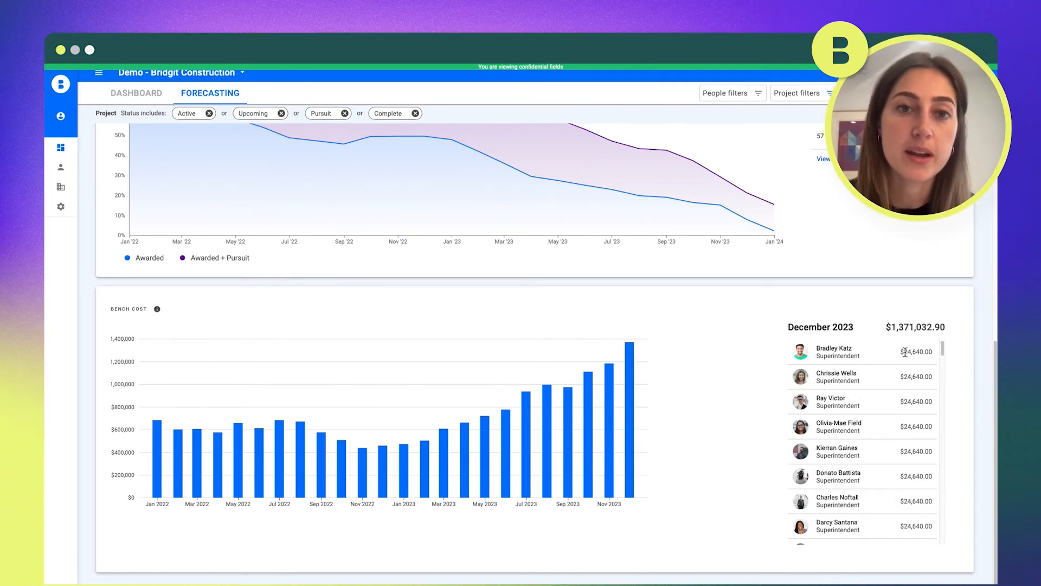
{"action": "mouse_move", "coordinate": [600, 437]}
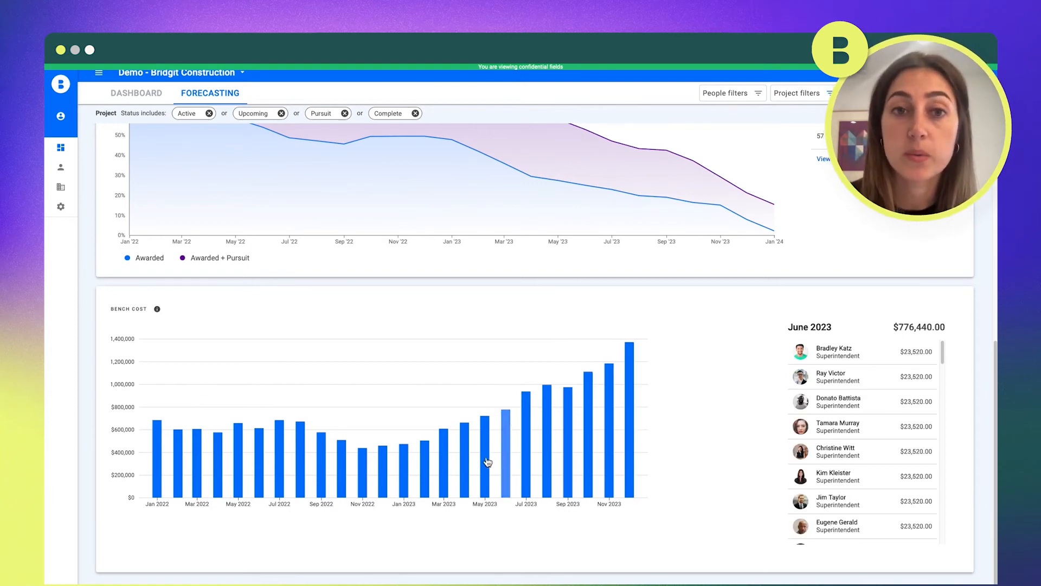
{"action": "mouse_move", "coordinate": [484, 441]}
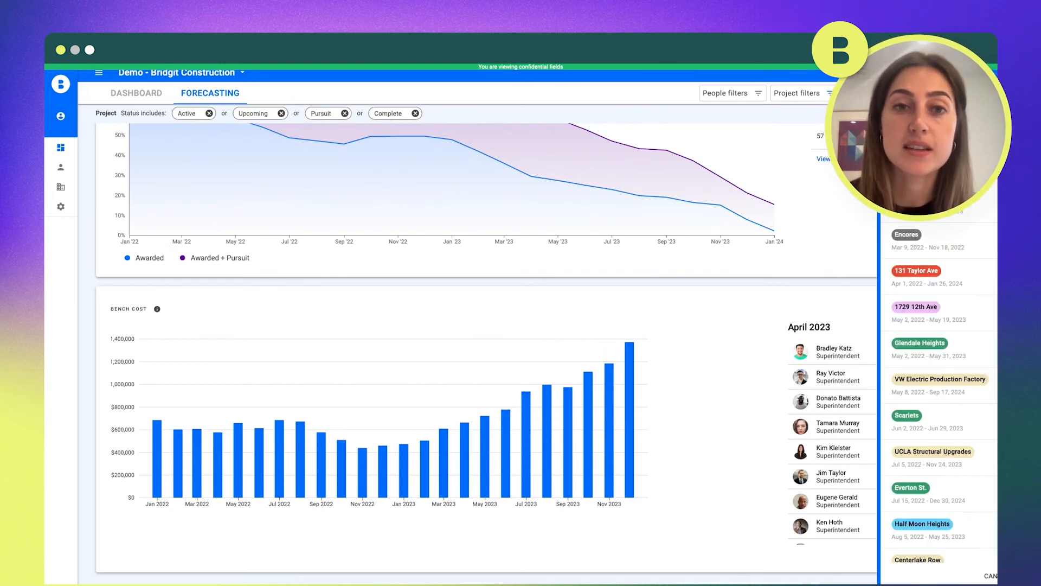
- Apply a scenario with projects like 1729 12th Ave and Glendale Heights, raising April 2023 bench cost to $1,023,414
{"action": "left_click", "coordinate": [799, 93]}
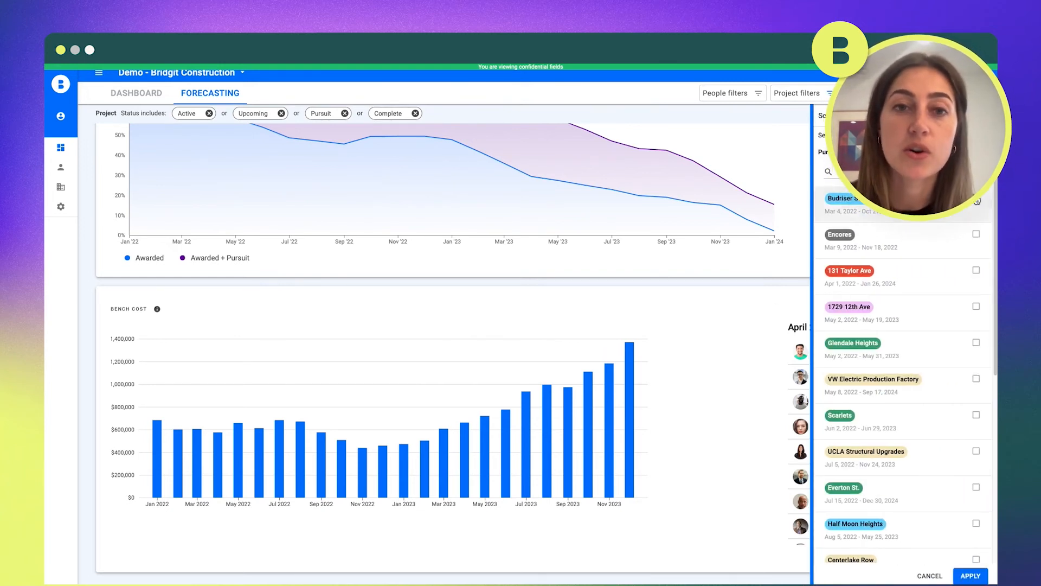
{"action": "left_click", "coordinate": [976, 342]}
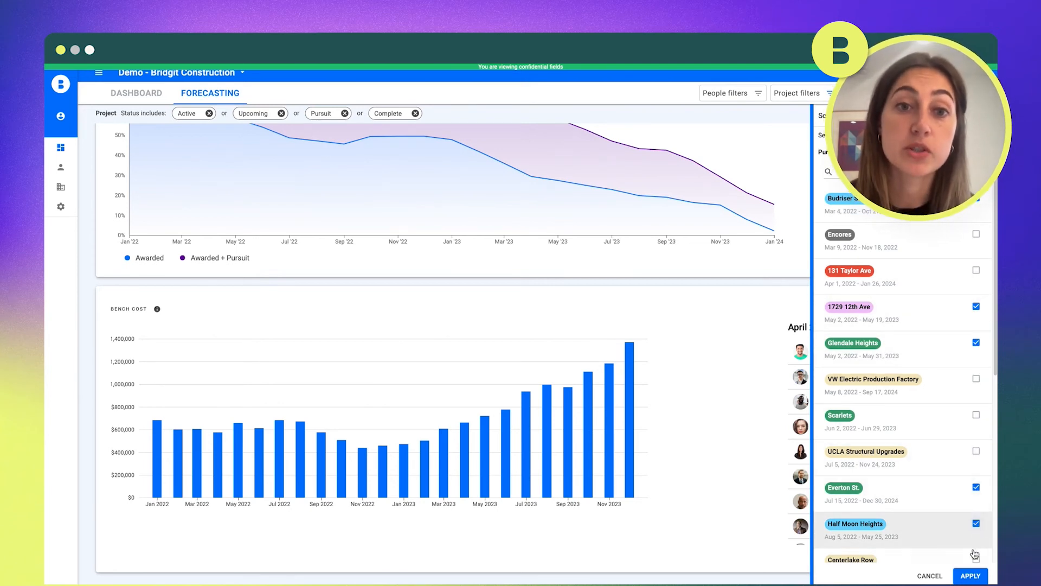
{"action": "left_click", "coordinate": [969, 575]}
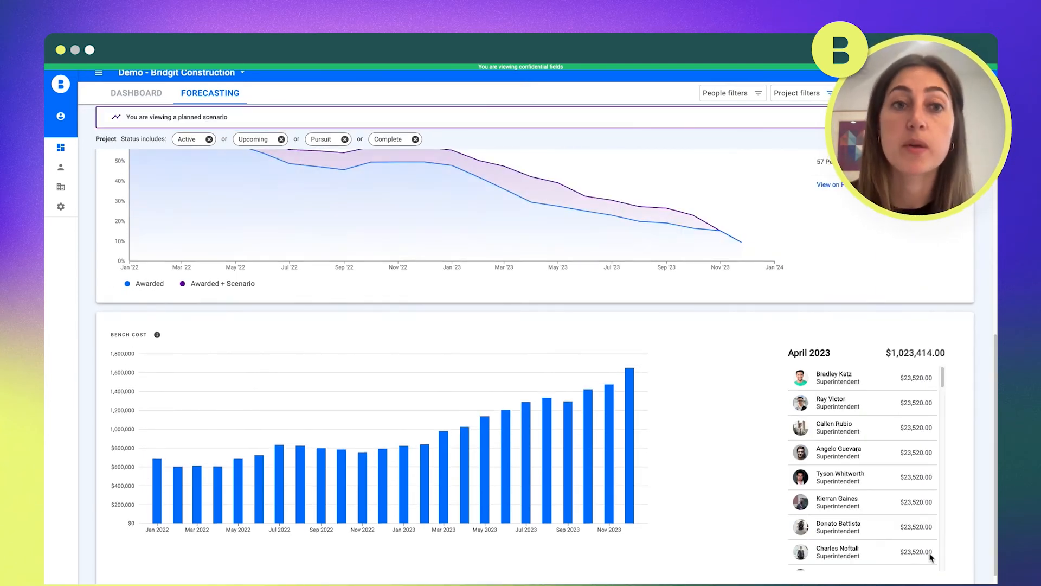